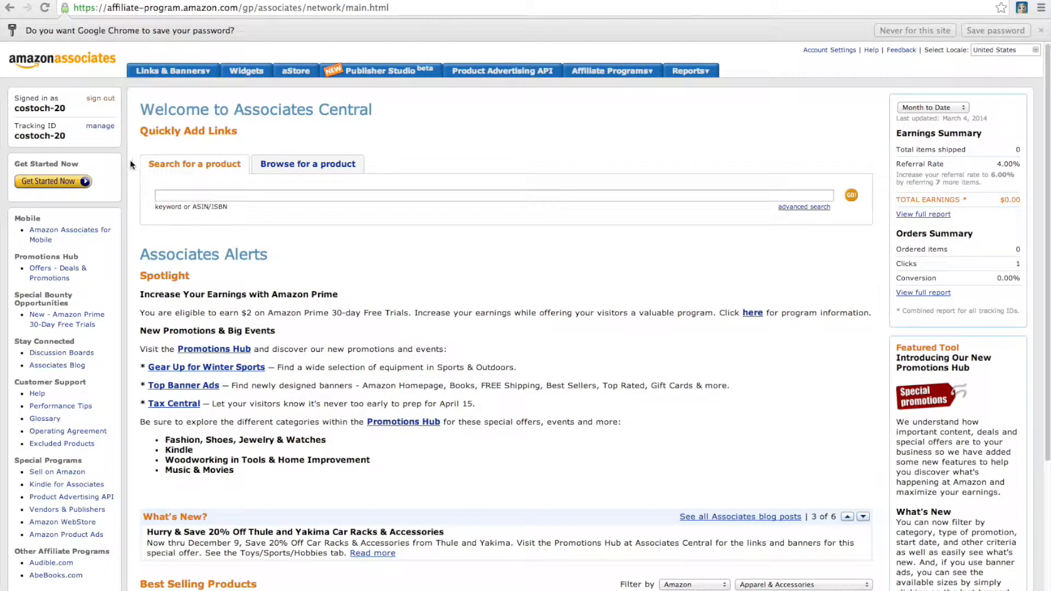
Select the tracking ID under 'Signed in as' in Amazon Associates Central and copy it
left_click(862, 517)
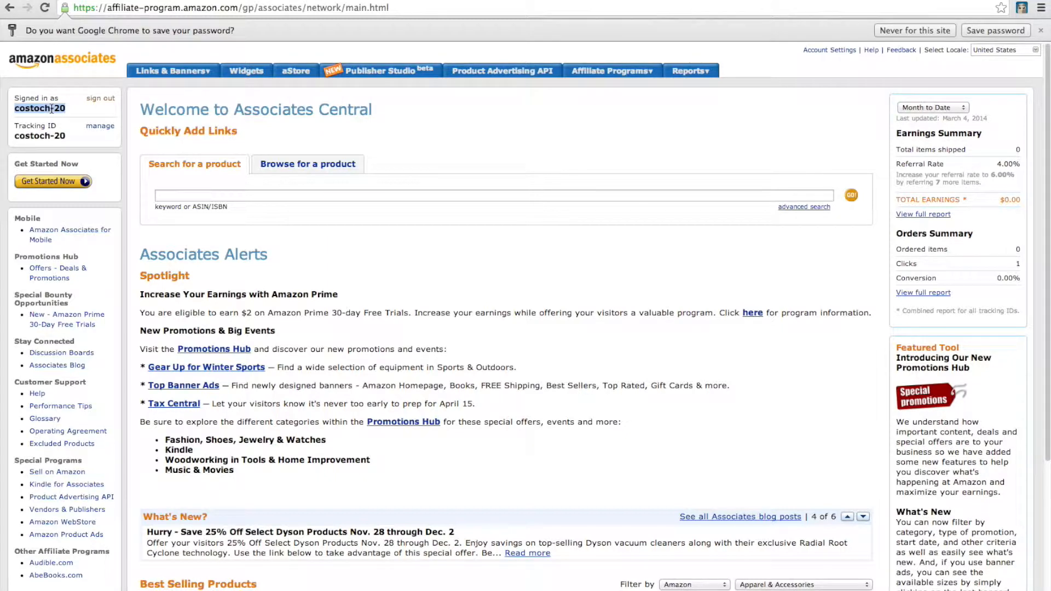
mouse_move(204, 118)
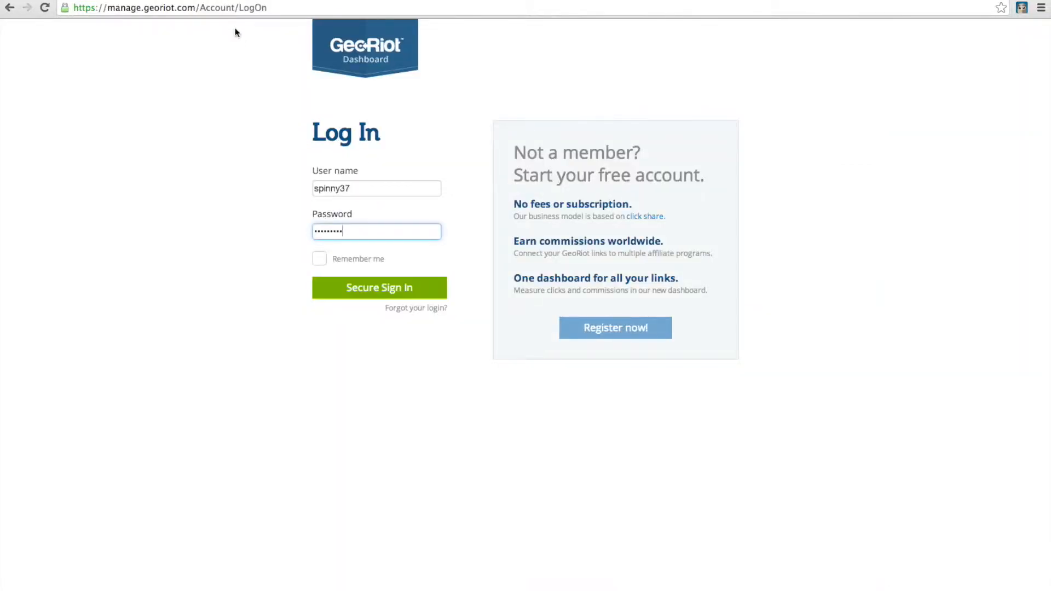
Submit the GeoRiot login details with Secure Sign In to reach the home dashboard
left_click(378, 287)
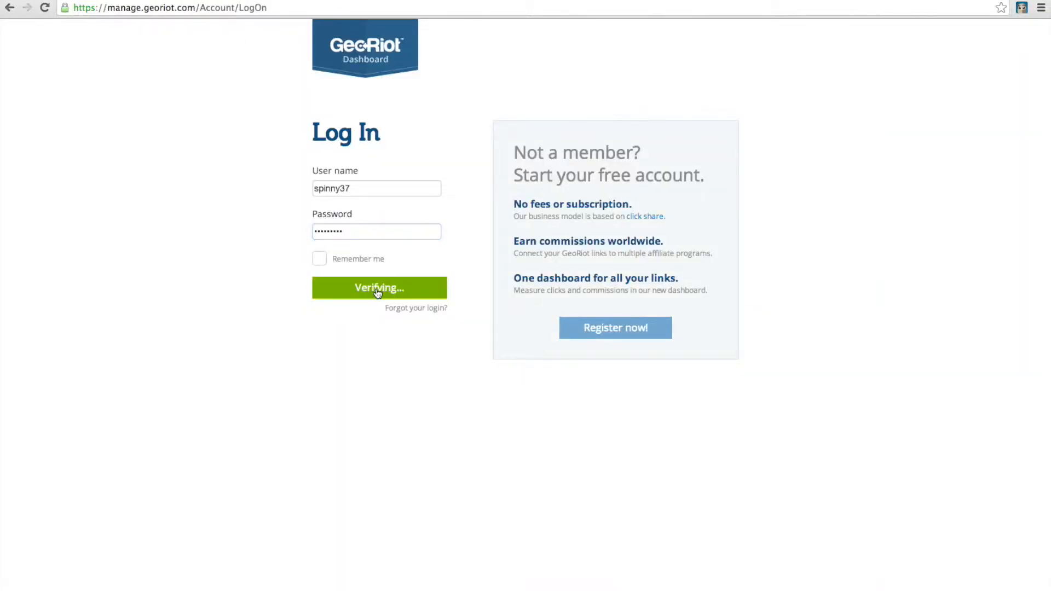
left_click(379, 287)
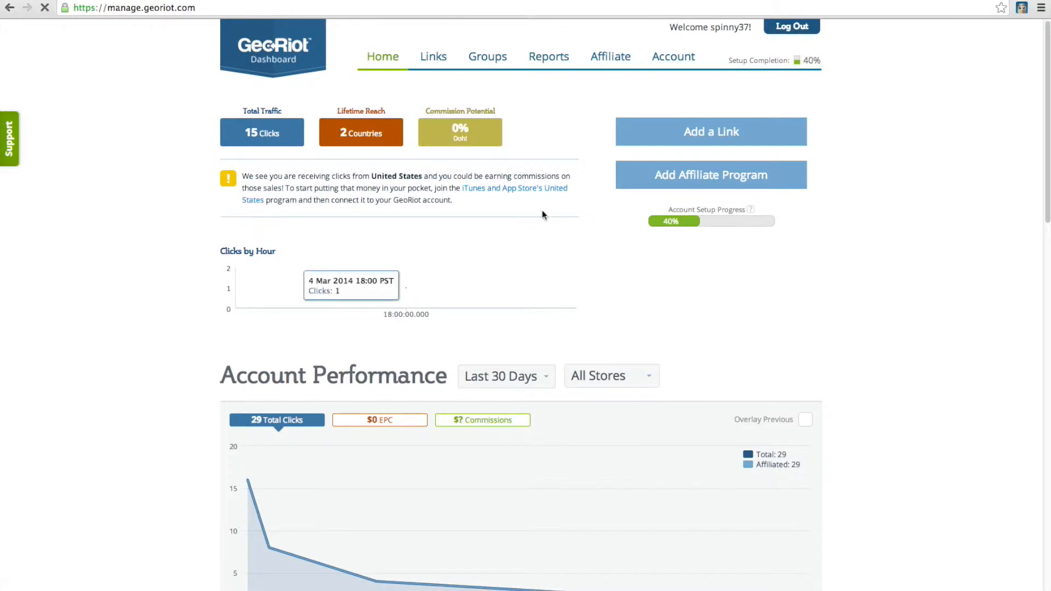
mouse_move(737, 186)
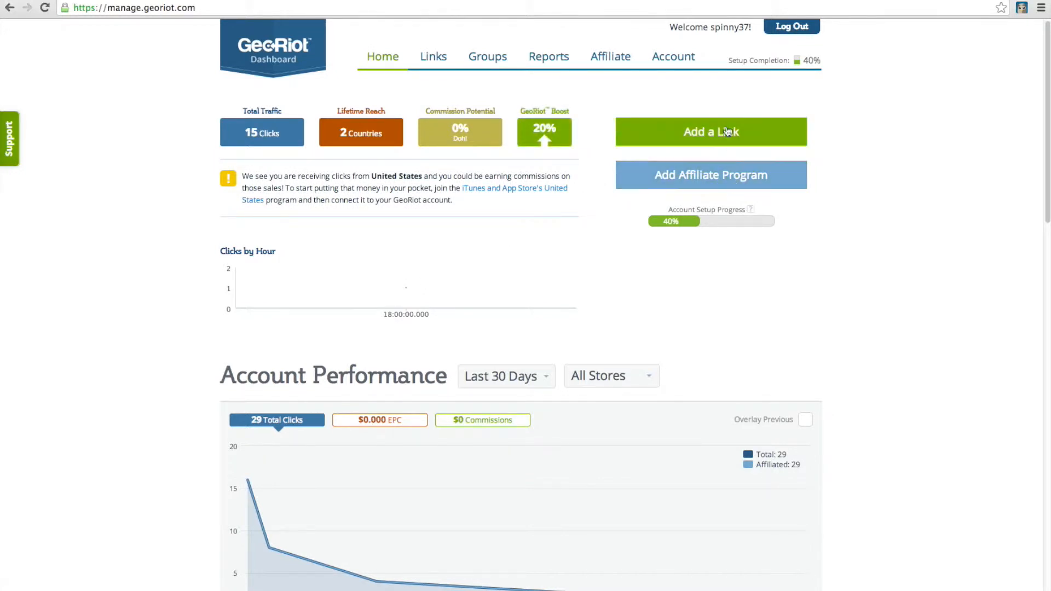
mouse_move(610, 59)
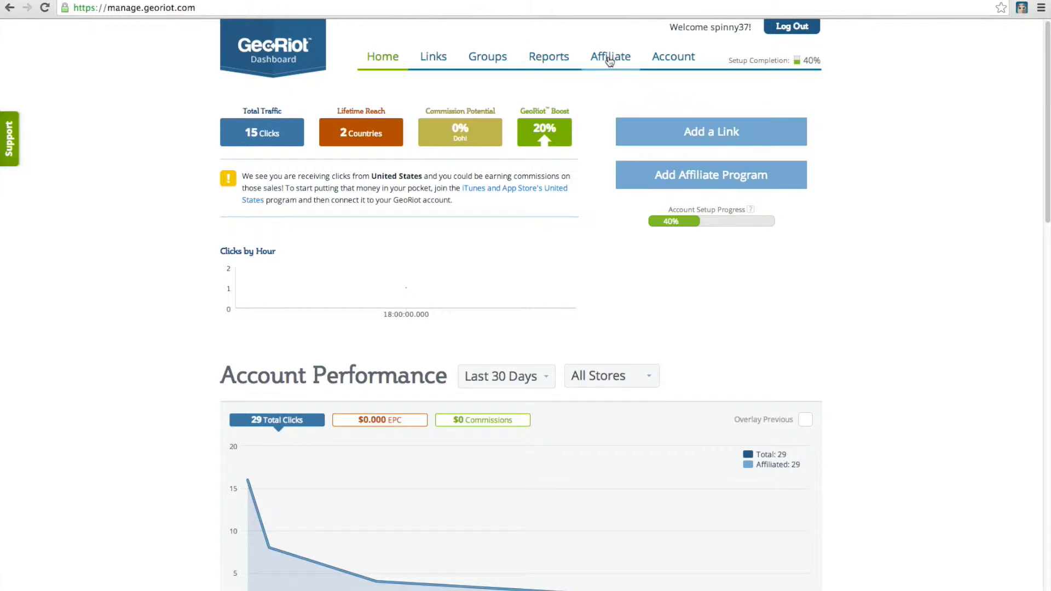
Go to the Affiliate tab and start connecting a new affiliate program
left_click(610, 57)
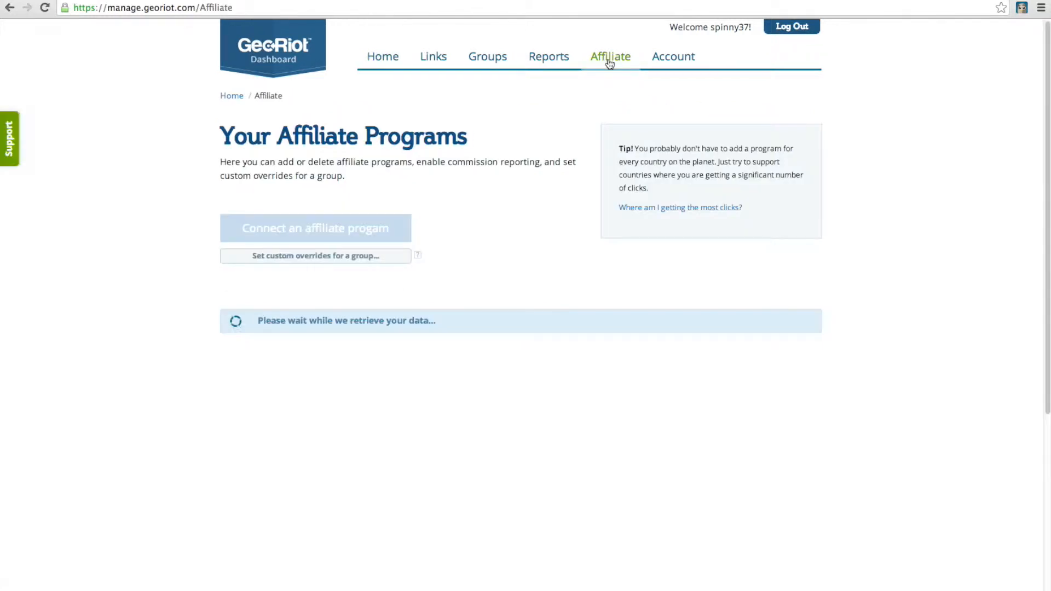
left_click(316, 228)
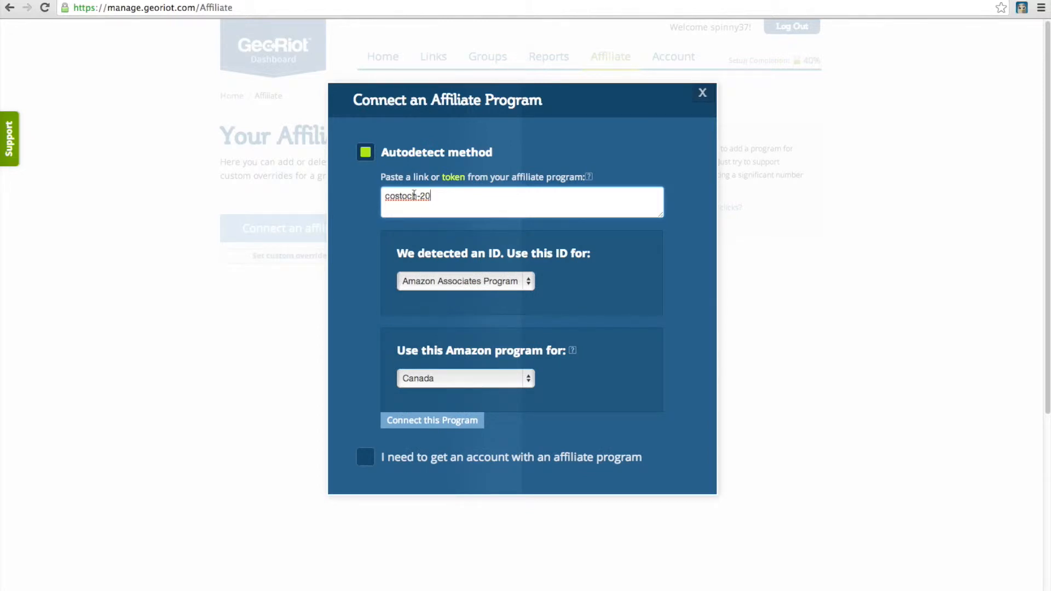
Keep Amazon Associates Program for the pasted ID and choose United States as the store
left_click(465, 281)
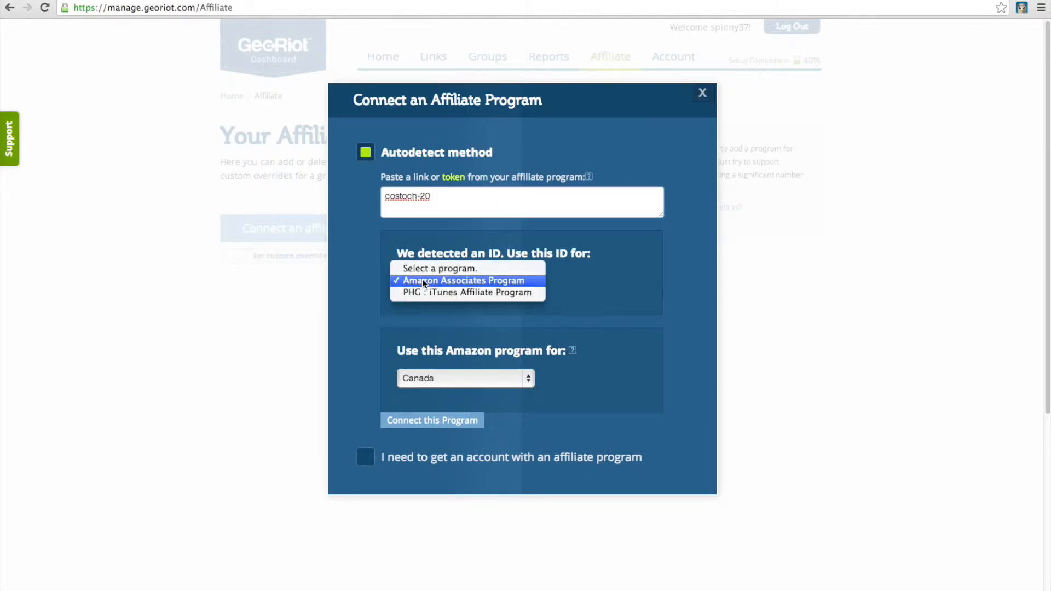
mouse_move(476, 283)
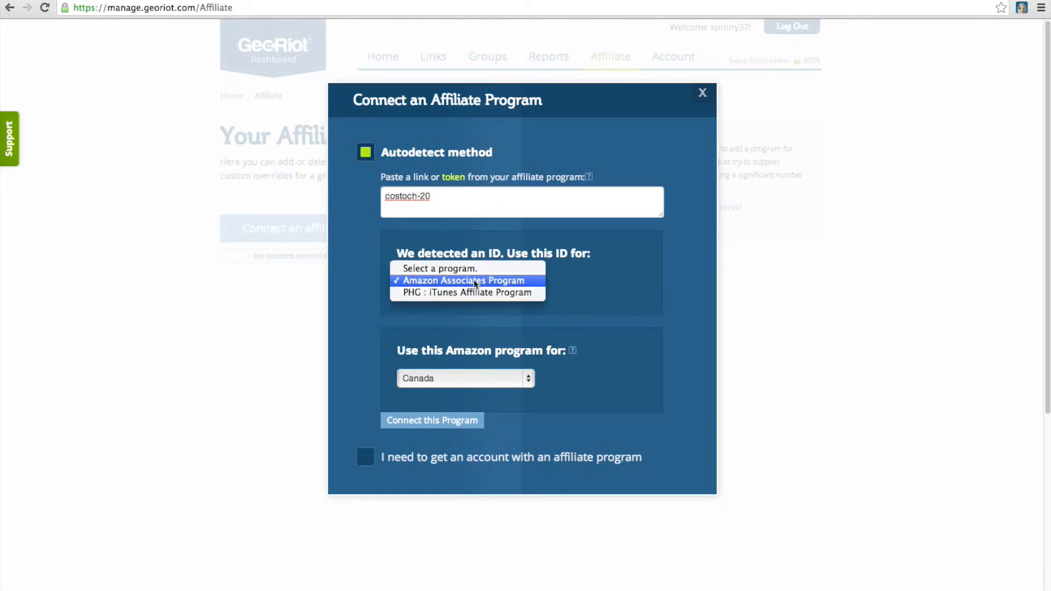
left_click(473, 280)
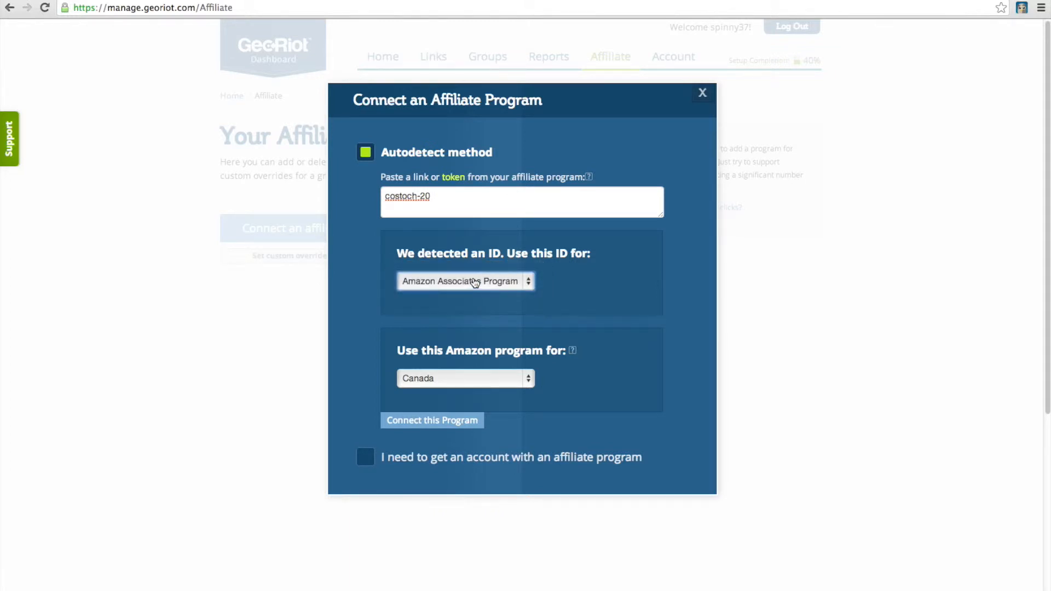
left_click(466, 378)
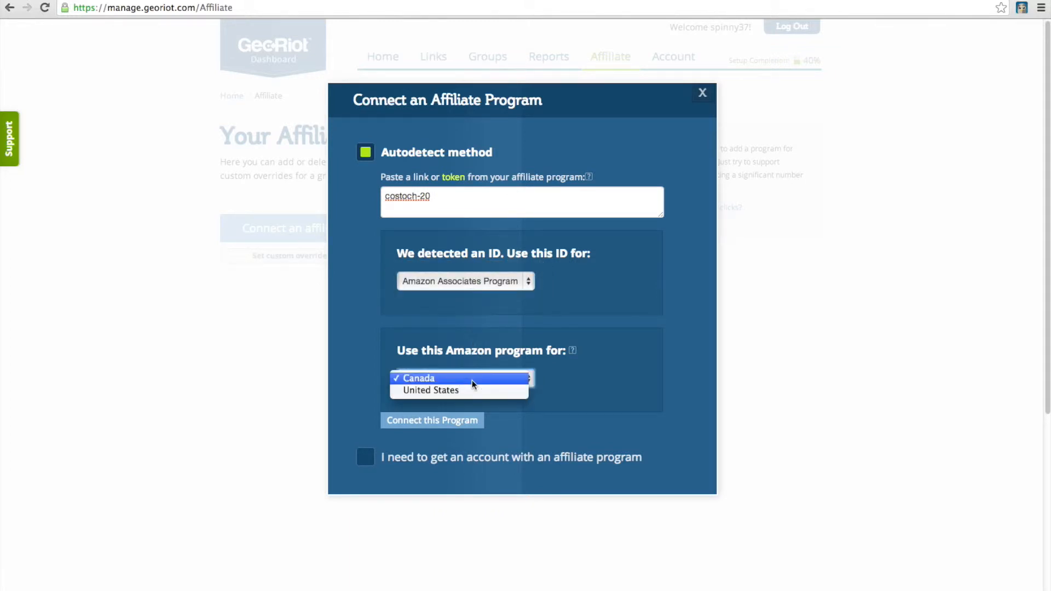
mouse_move(473, 390)
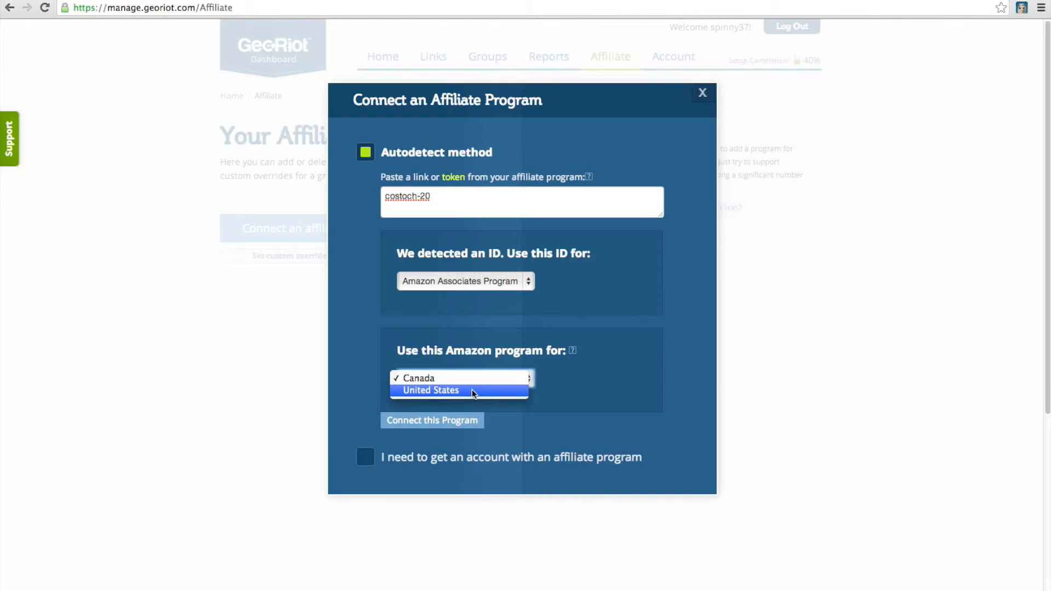
left_click(431, 390)
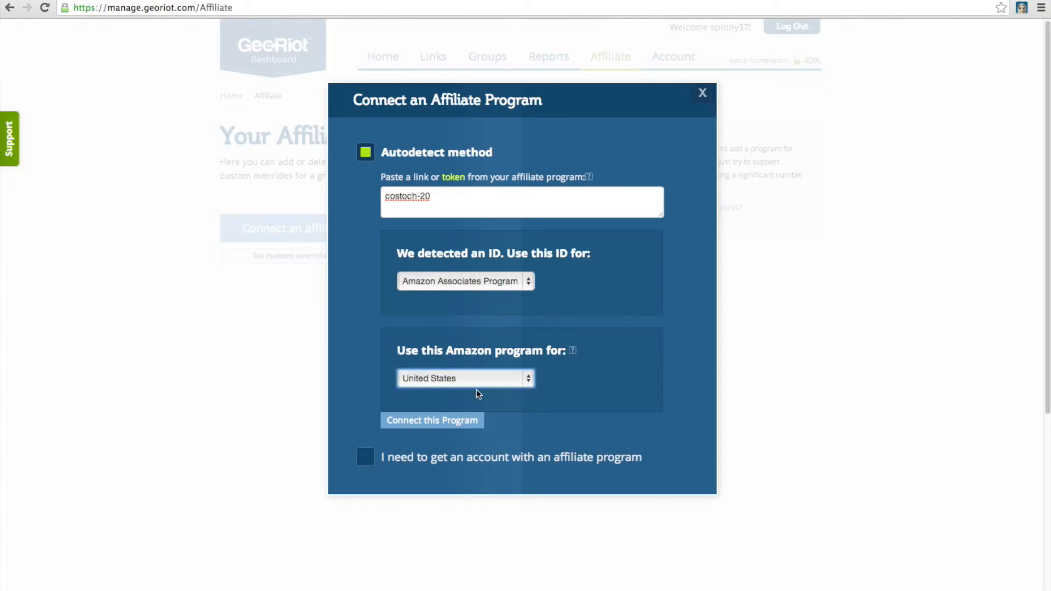
mouse_move(453, 427)
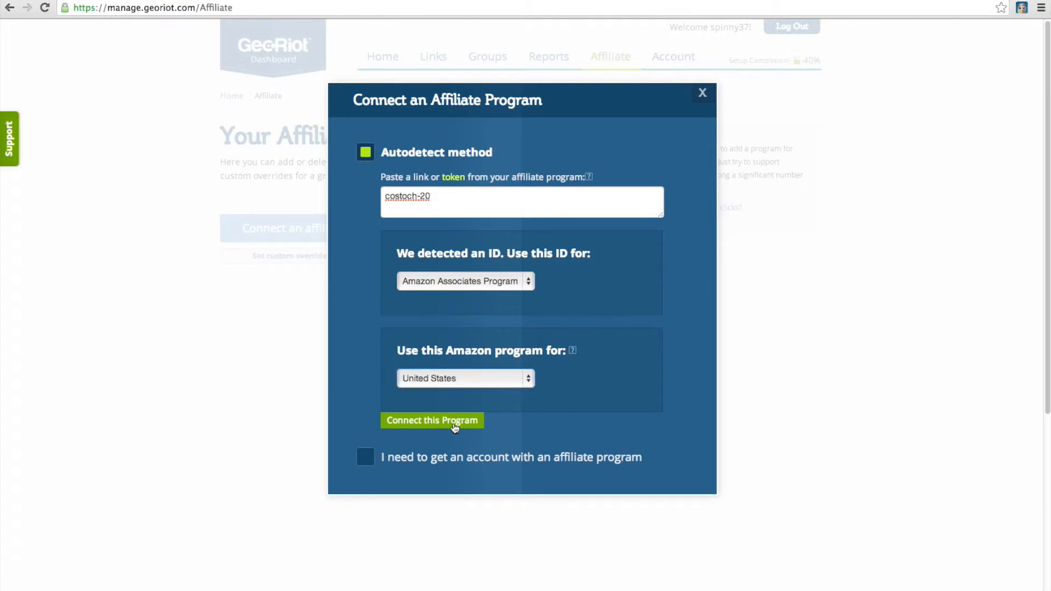
Connect the program and close the success message to view the costoch-20 United States listing
left_click(432, 421)
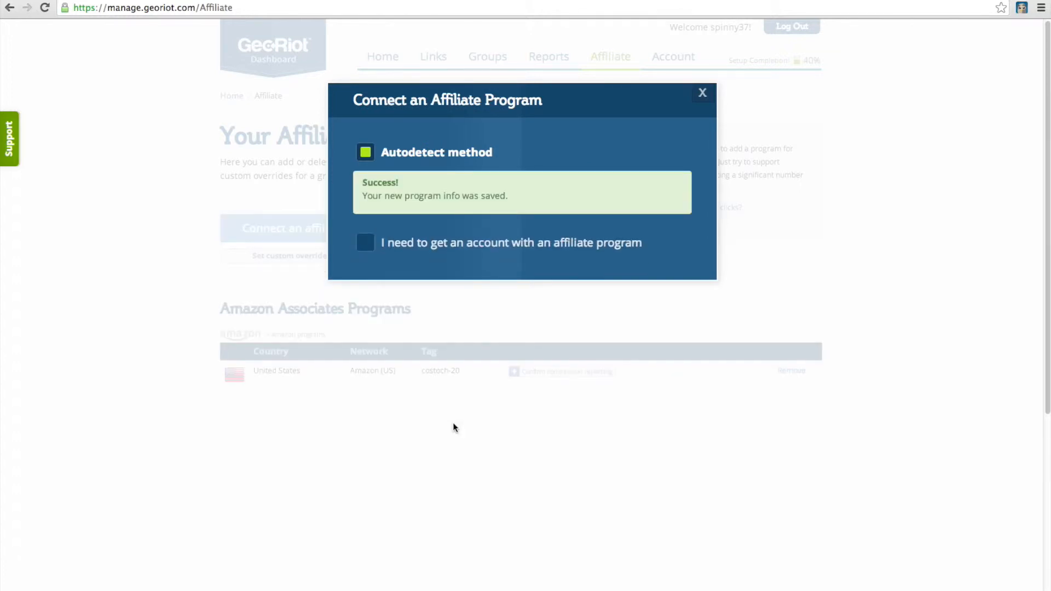
mouse_move(500, 360)
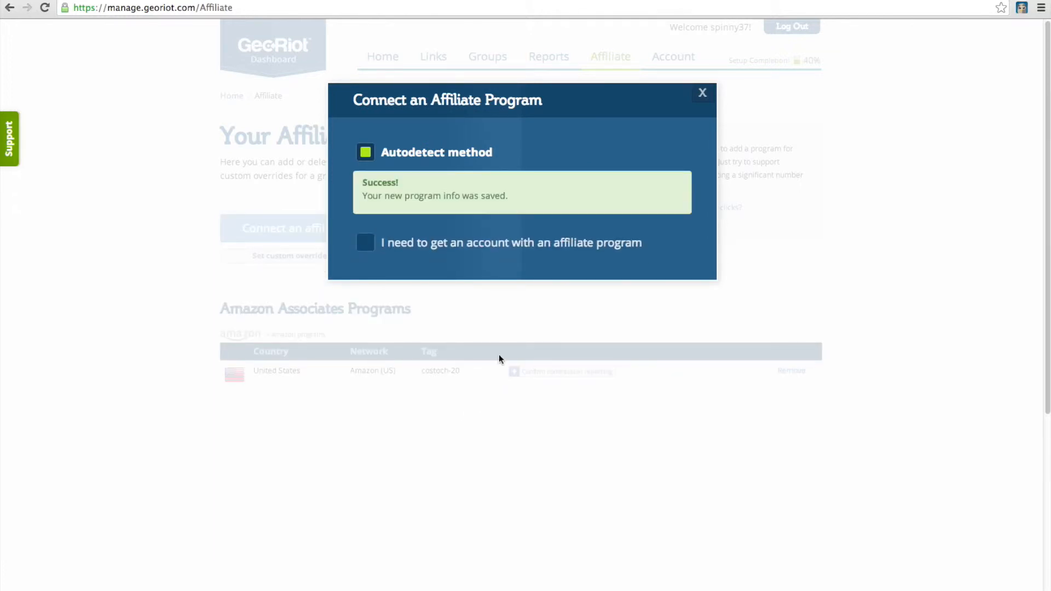
left_click(703, 92)
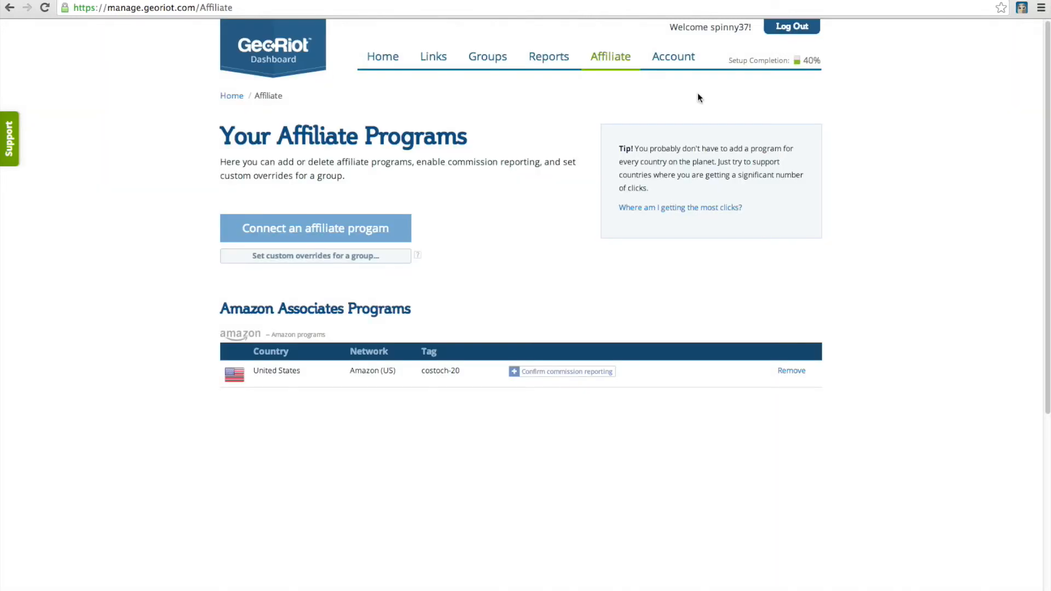
mouse_move(335, 389)
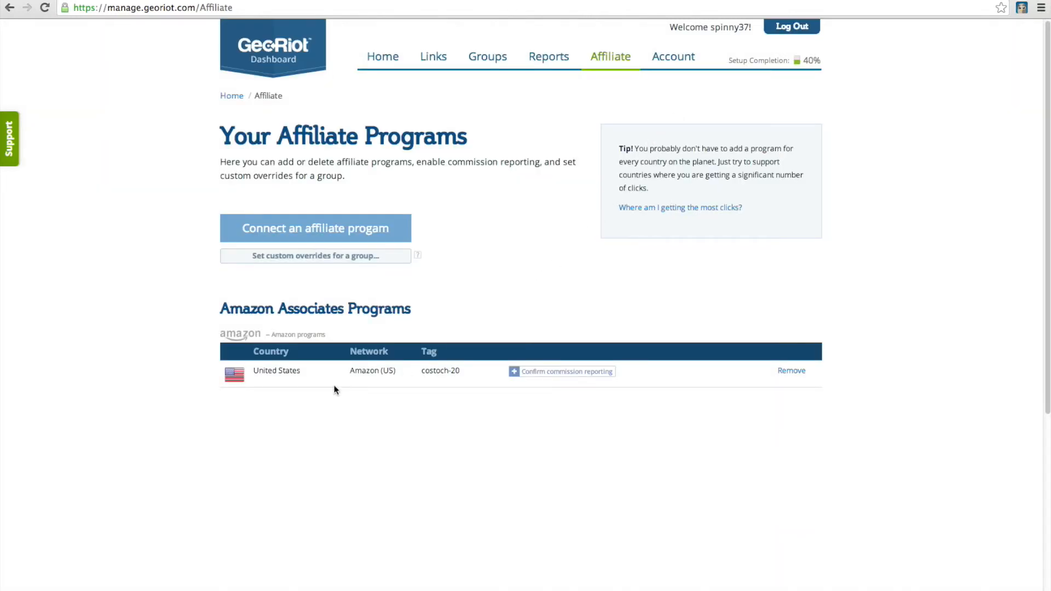
mouse_move(298, 390)
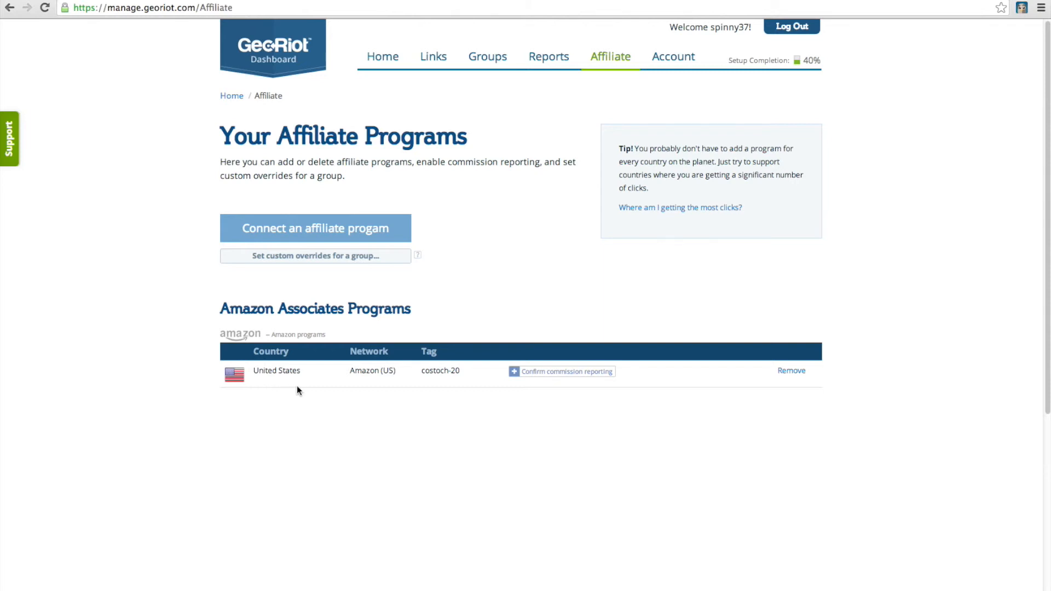
mouse_move(645, 380)
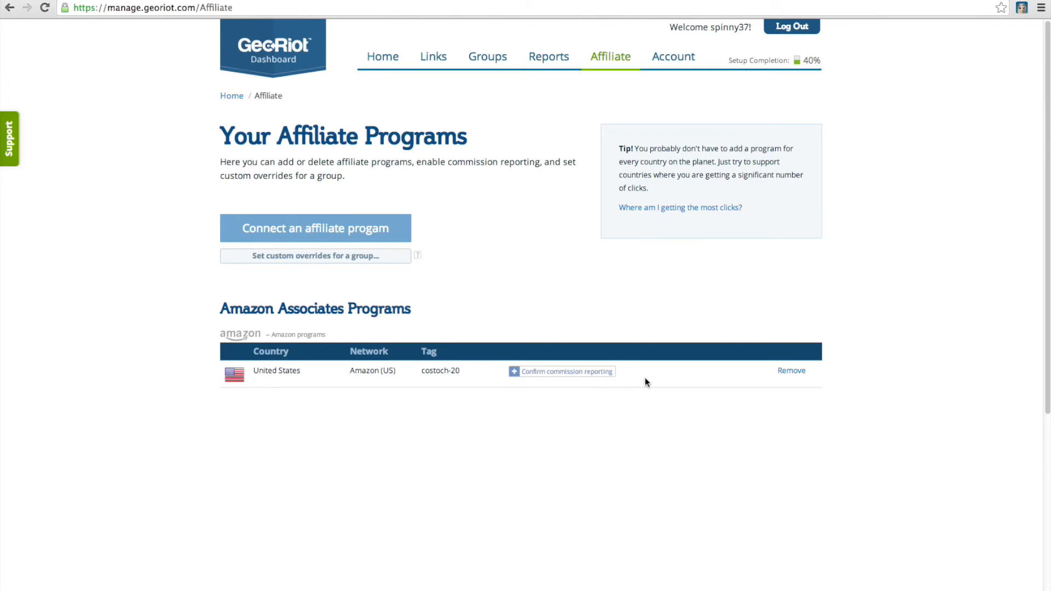